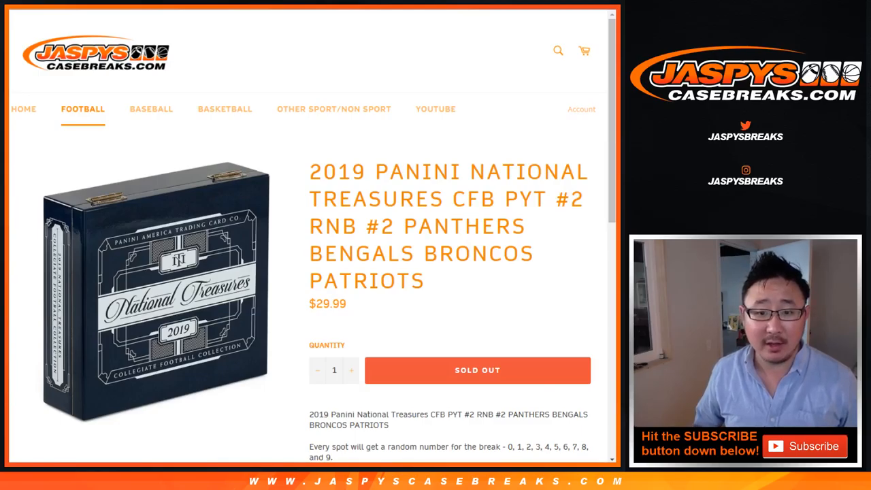
Step: Highlight the 2019 Panini National Treasures break title and review its description and random-number rules
drag(311, 172, 584, 199)
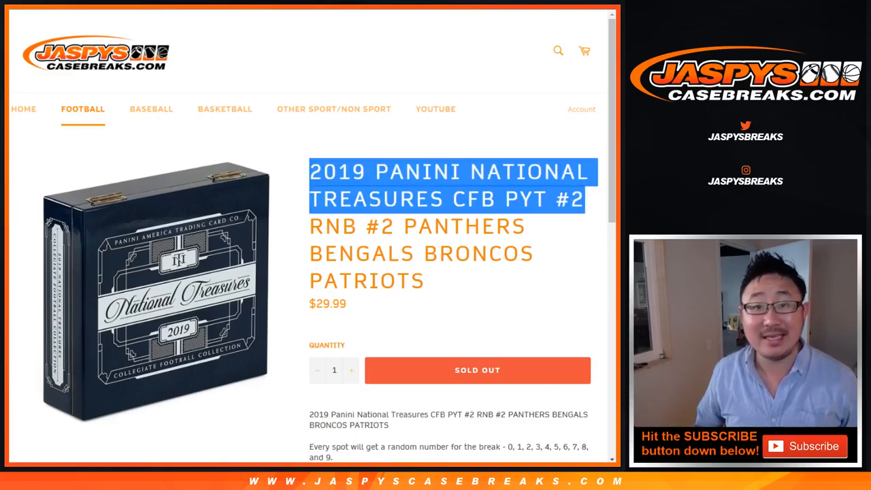
scroll(down, 3)
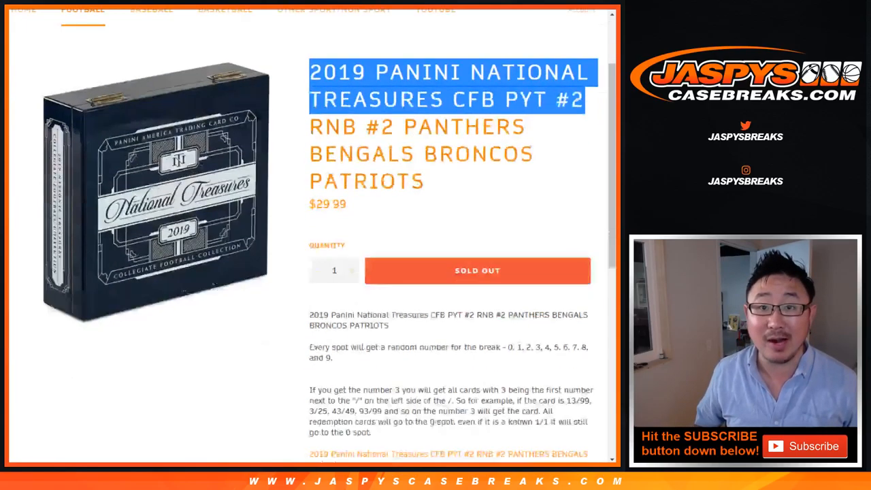
scroll(up, 3)
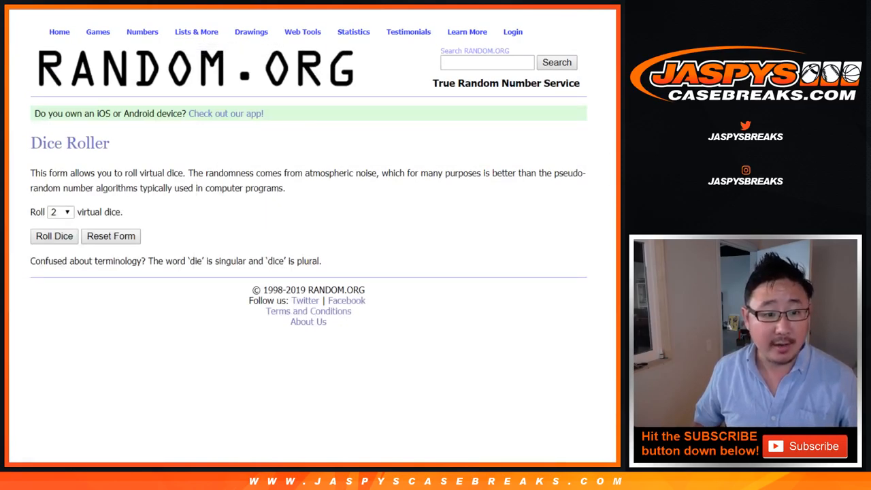
Step: Randomize the ten-buyer list three times in List Randomizer and select the final order
click(55, 236)
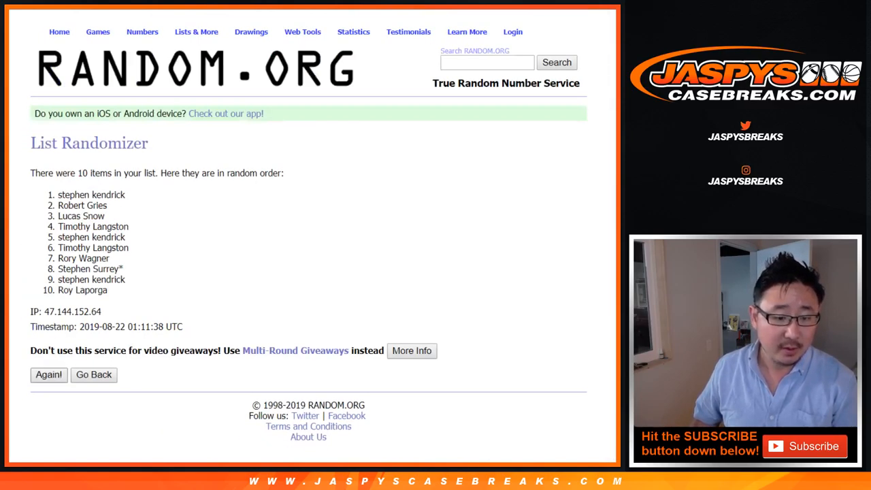
click(49, 375)
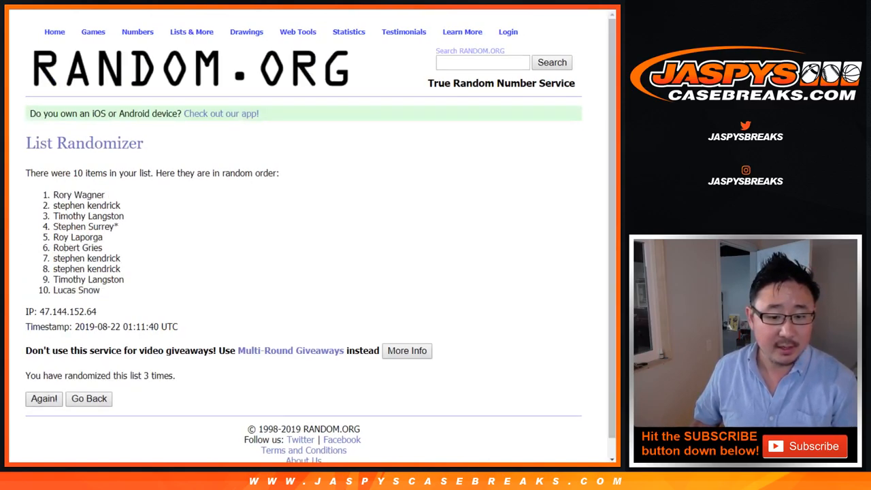
click(44, 397)
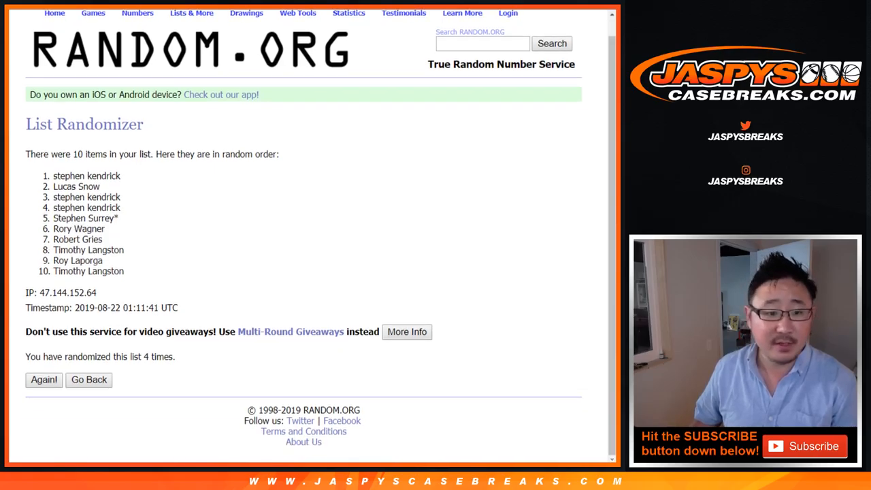
drag(53, 175, 125, 271)
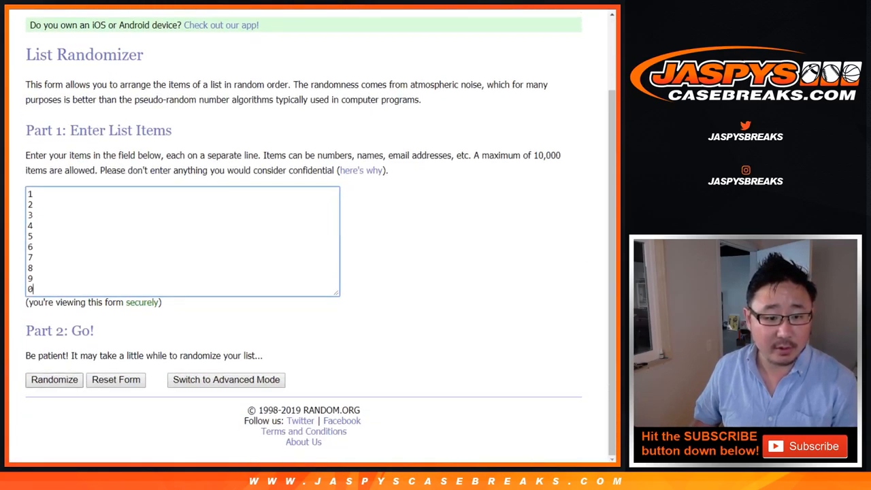
Step: Randomize the numbers 0 through 9 three times in List Randomizer
click(55, 380)
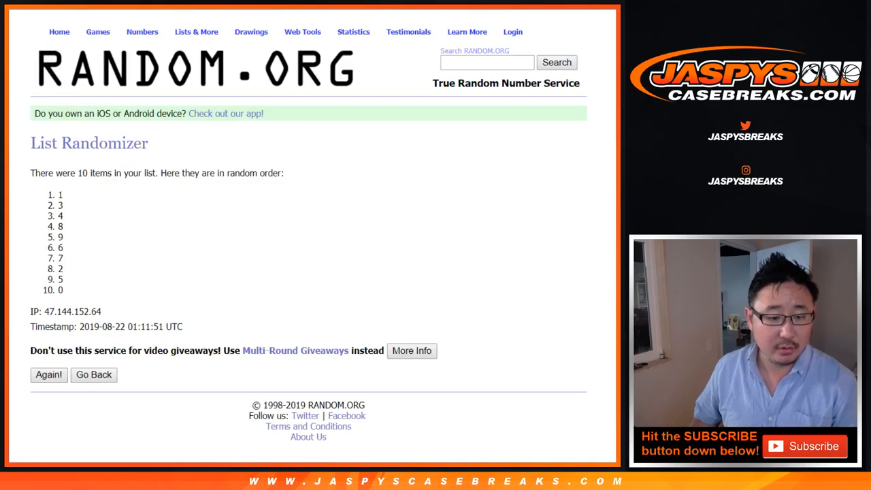
click(49, 375)
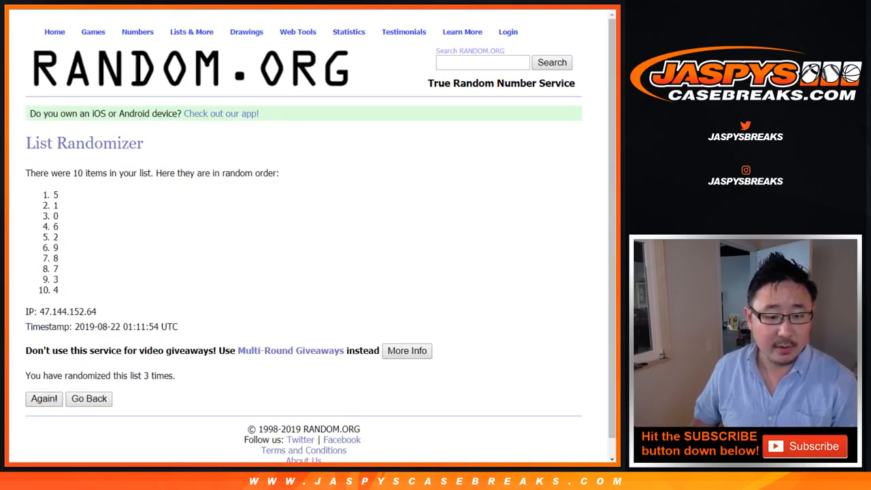
click(43, 397)
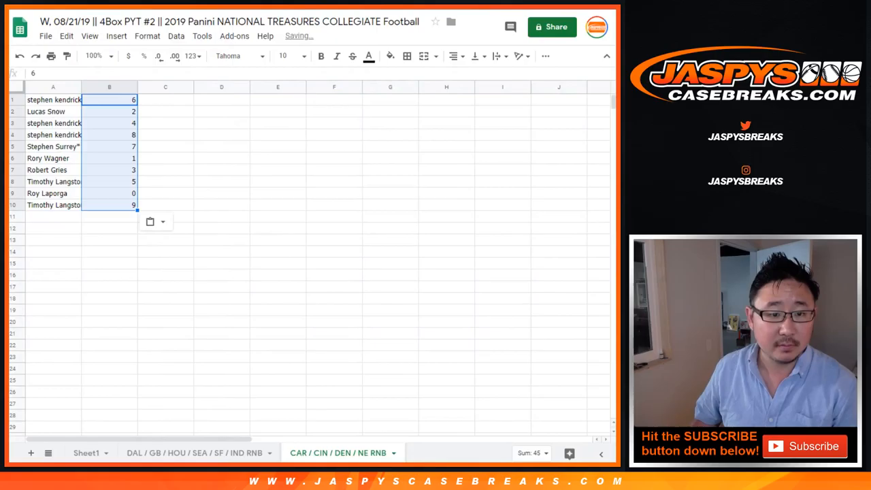
Step: Enlarge all buyer–number entries to font size 18 and review the pairings for numbers 4, 7, 1 and 9
click(238, 56)
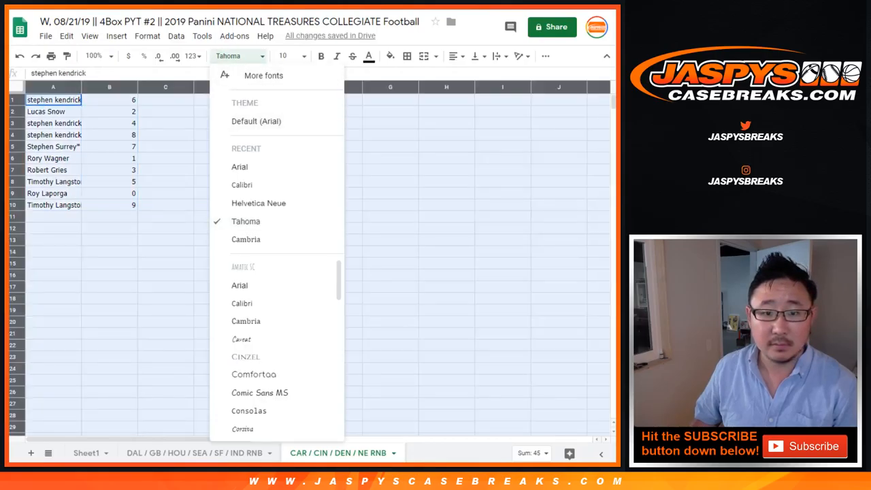
click(283, 56)
text(18)
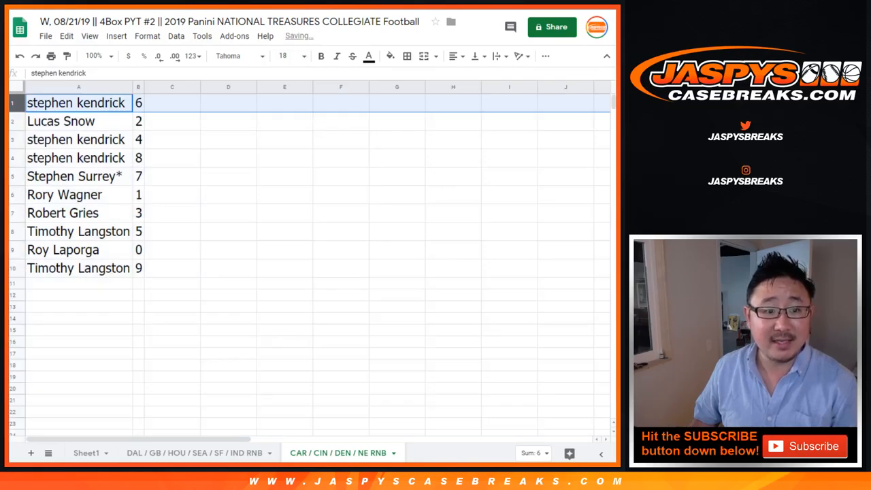
click(76, 139)
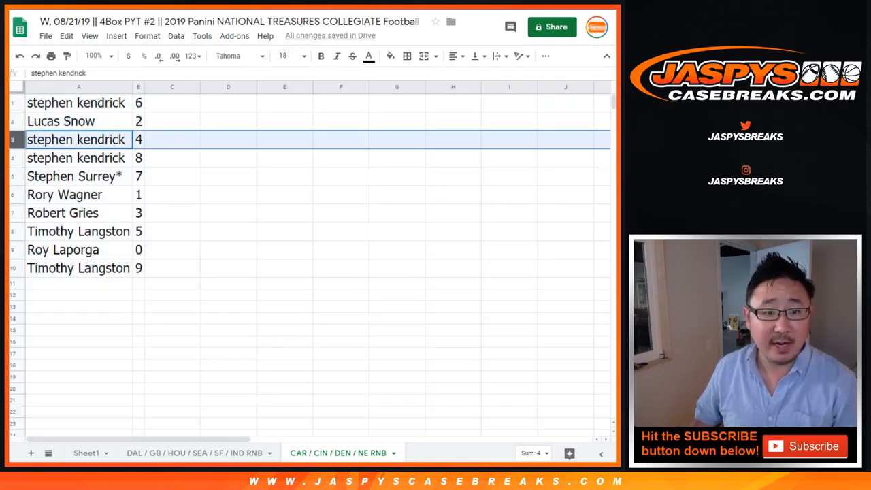
click(75, 177)
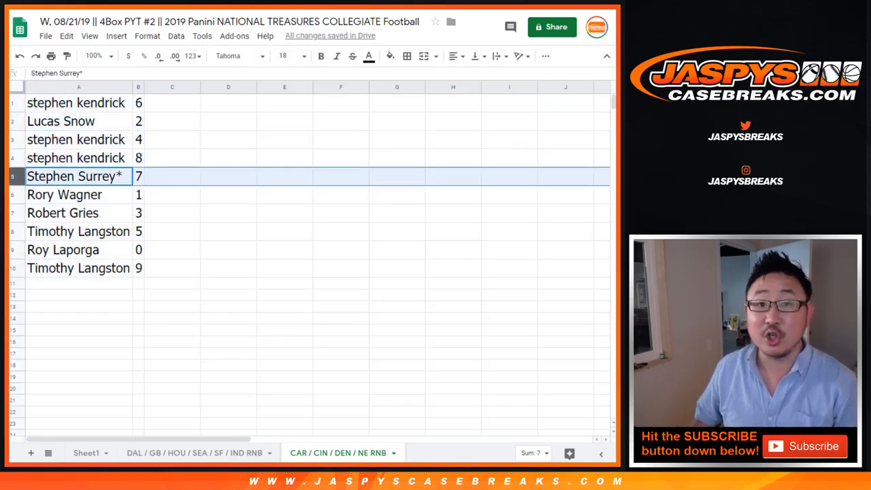
click(64, 194)
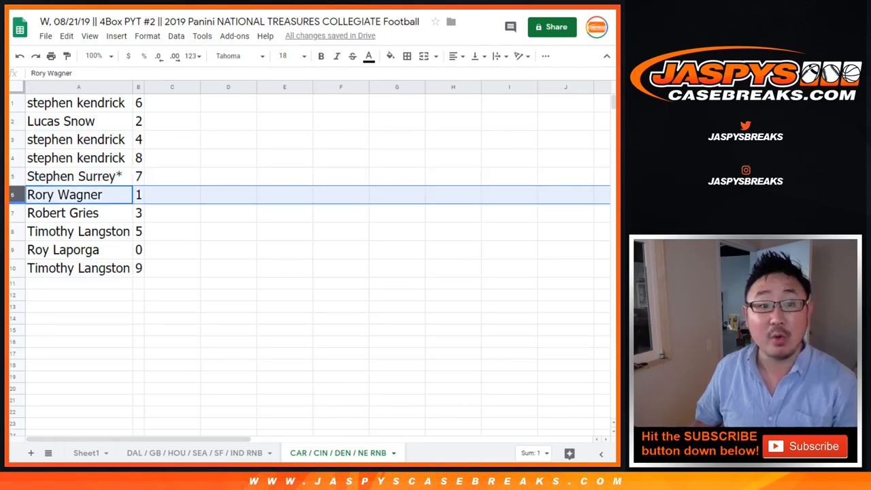
click(79, 267)
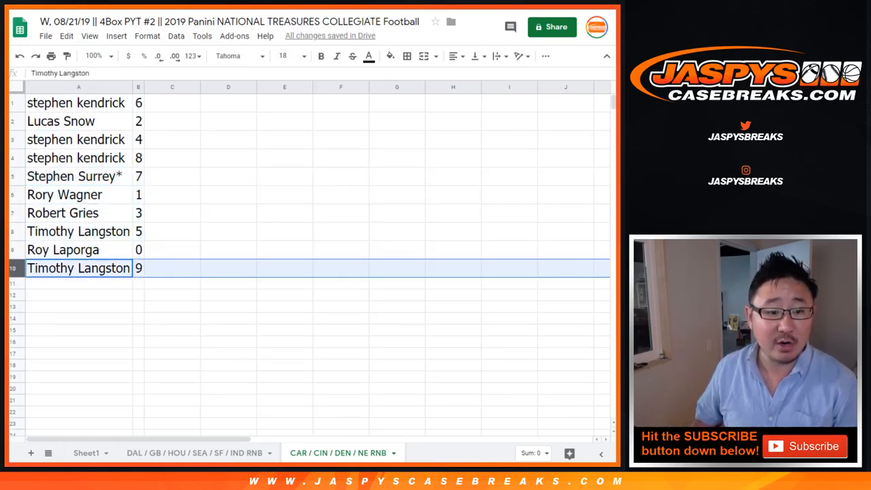
Step: Sort the buyers by column B so numbers run 0 to 9, then start adding table borders
click(139, 87)
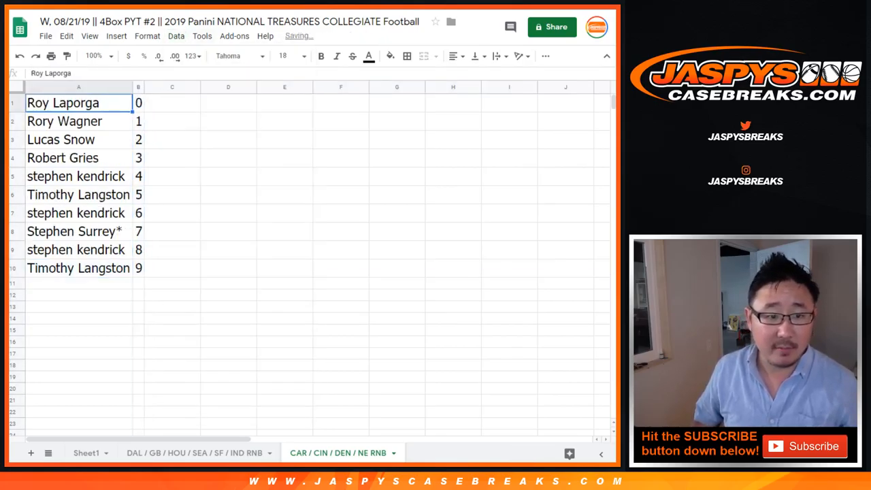
click(407, 56)
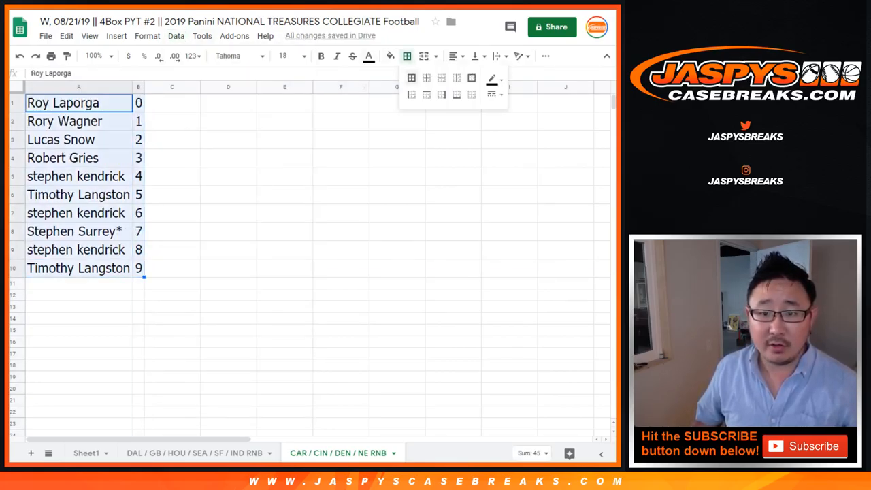